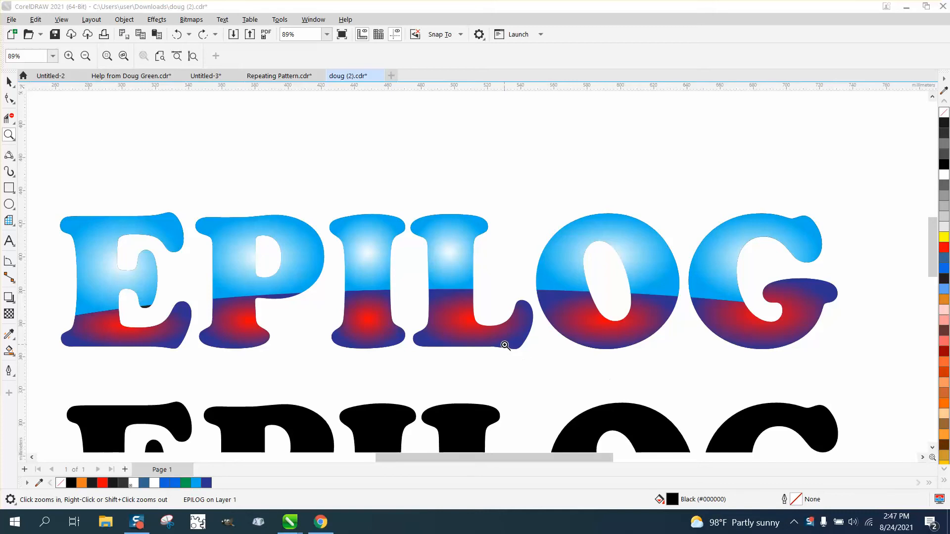
Zoom in on the lettering and remove the black fill, leaving the lower EPILOG as an outline
left_click(505, 346)
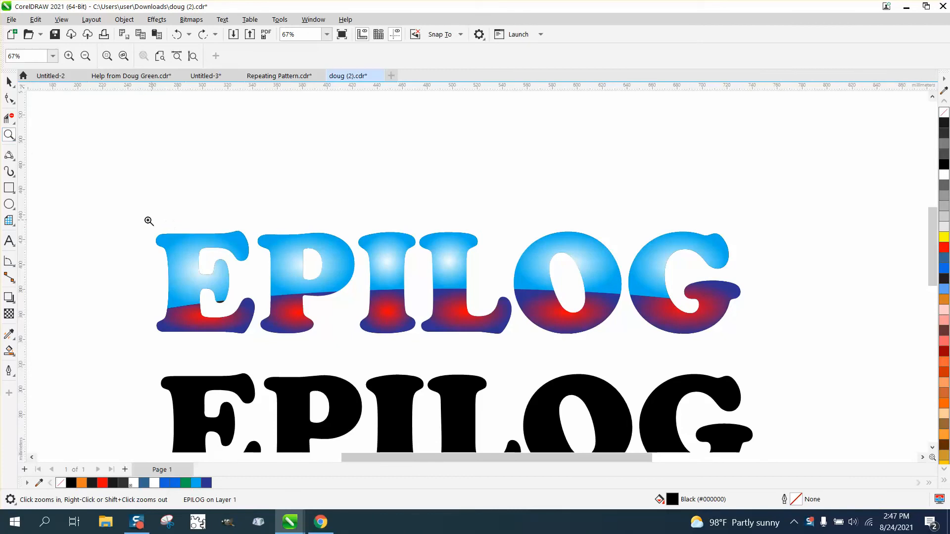
left_click(149, 221)
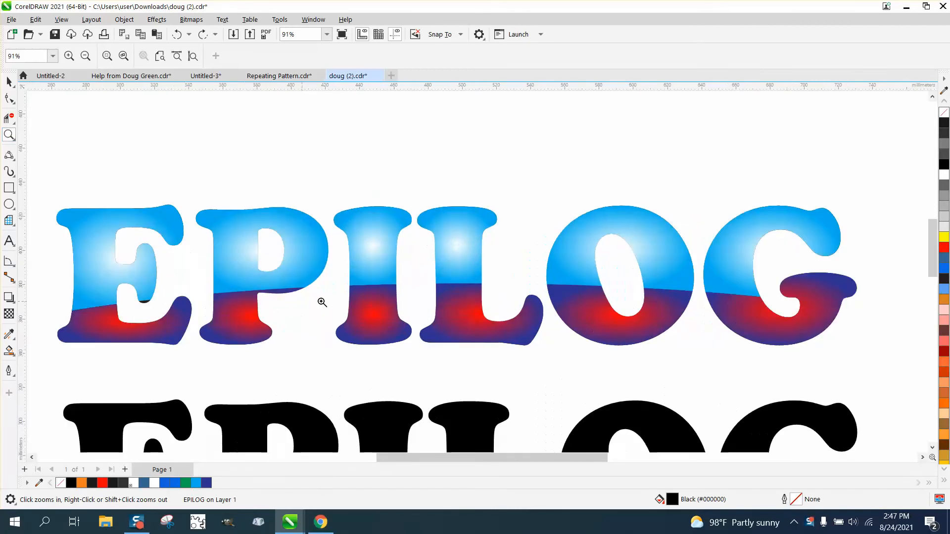
mouse_move(192, 326)
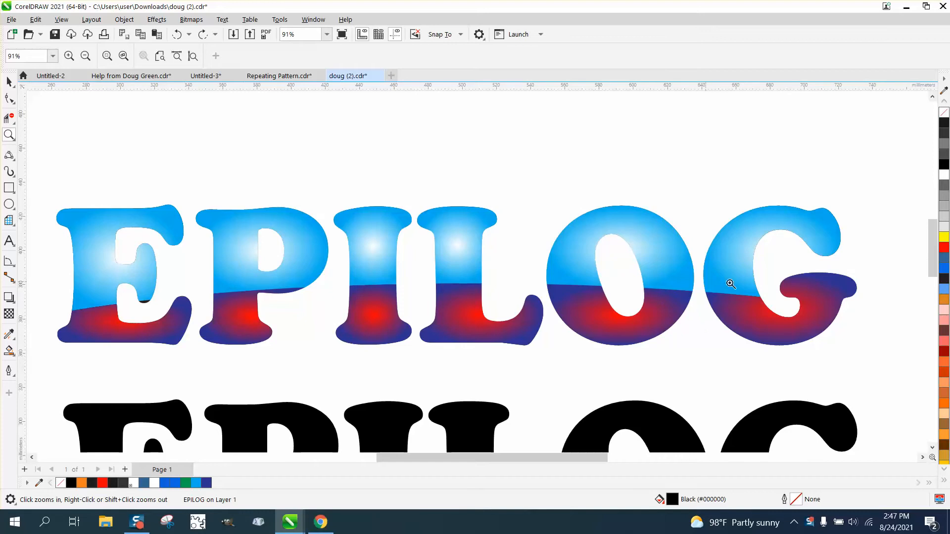
mouse_move(842, 294)
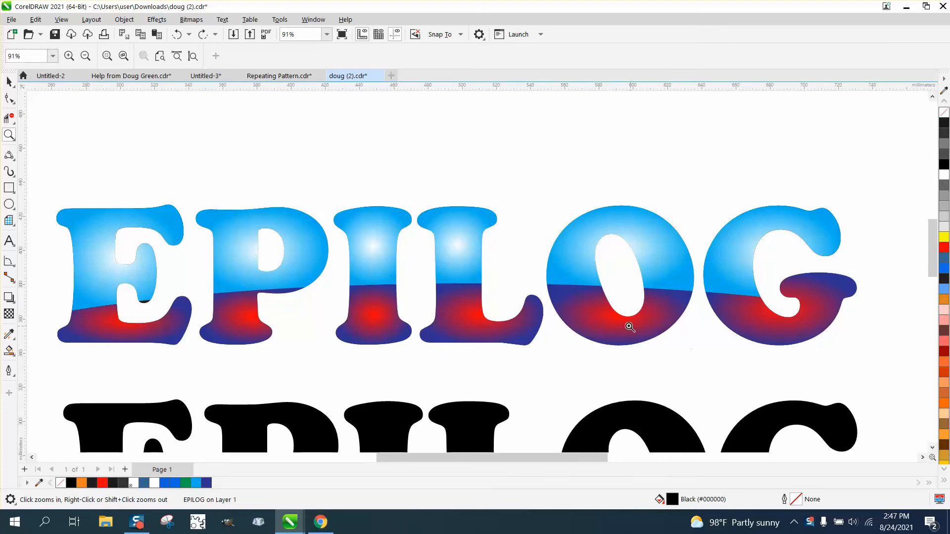
mouse_move(398, 251)
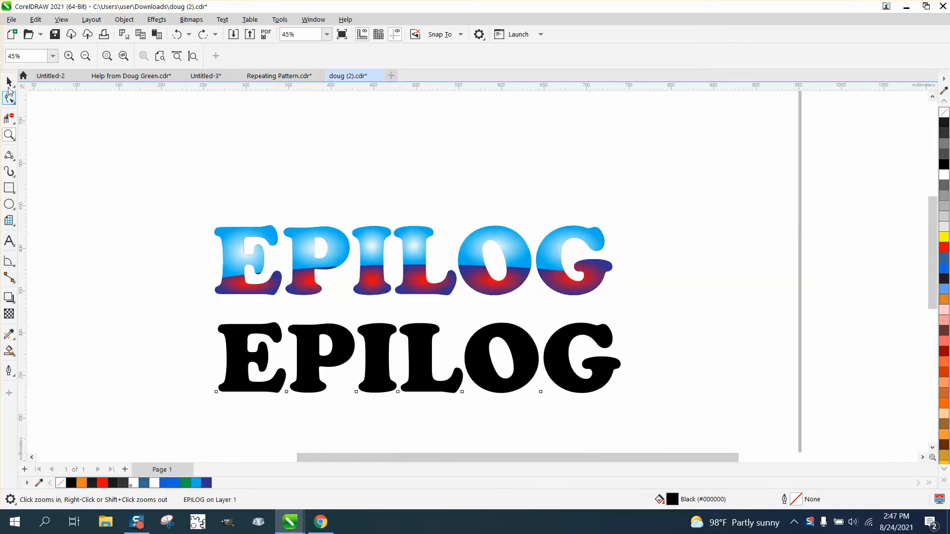
left_click(418, 357)
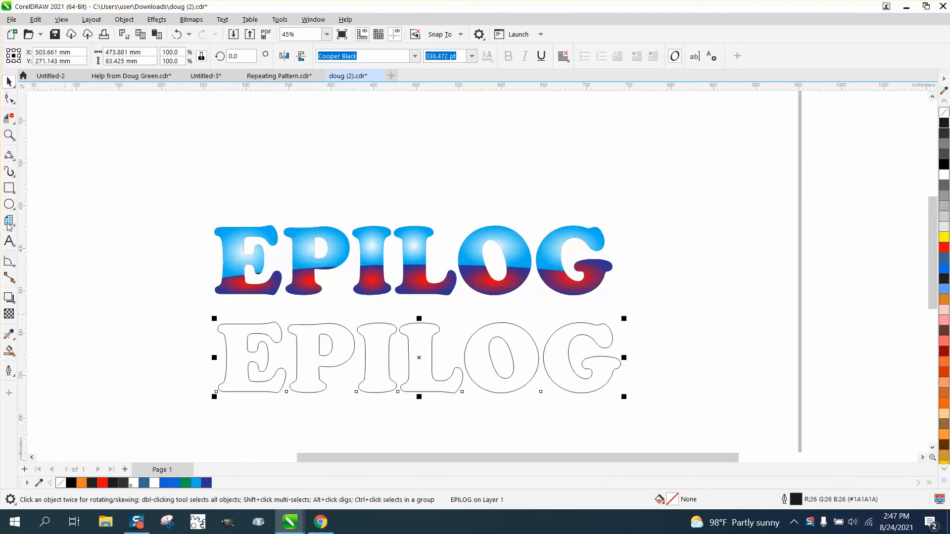
mouse_move(204, 299)
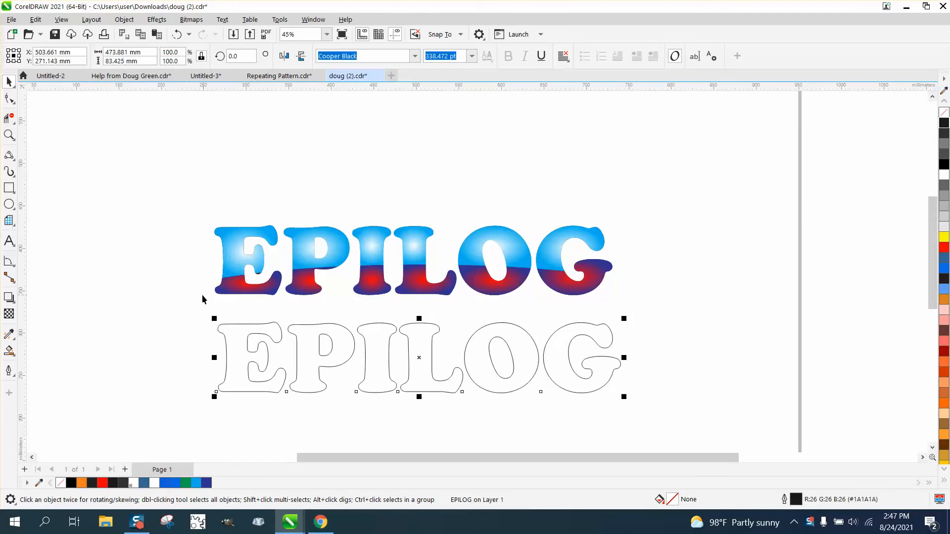
Draw a 3-point arched curve across the letters and reshape it with the Shape tool
left_click(10, 155)
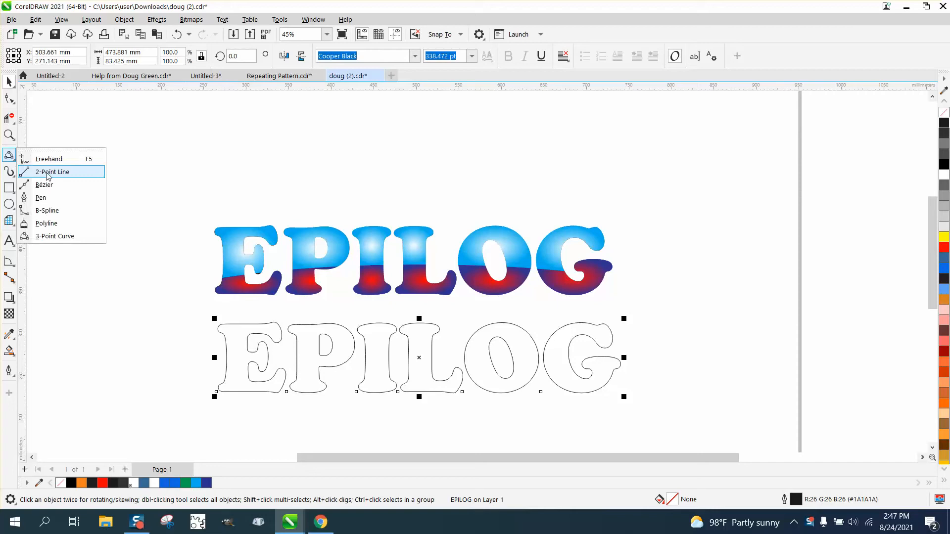
mouse_move(54, 237)
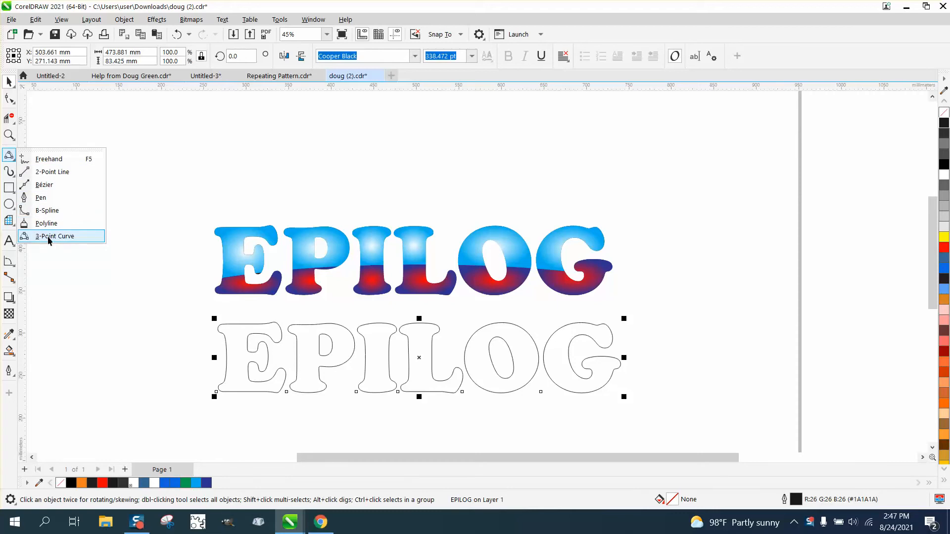
left_click(55, 236)
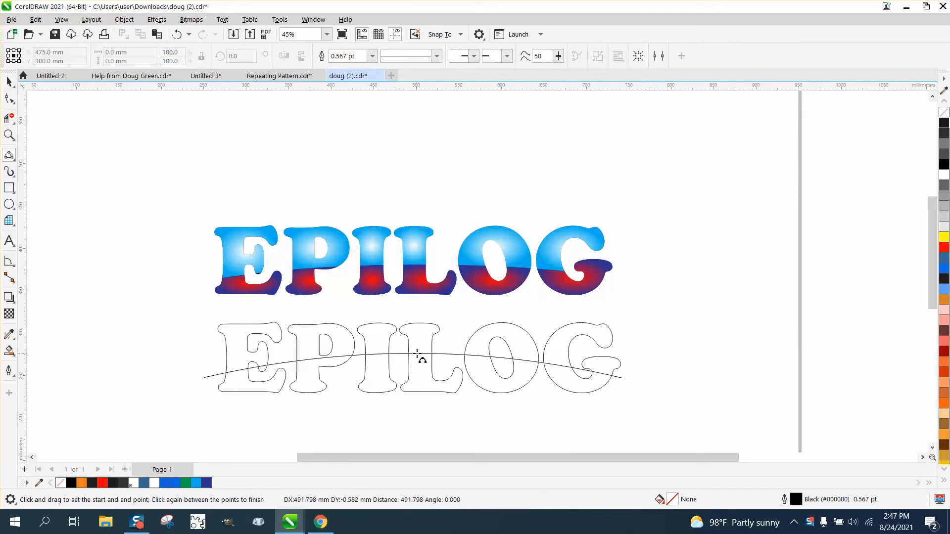
left_click(415, 356)
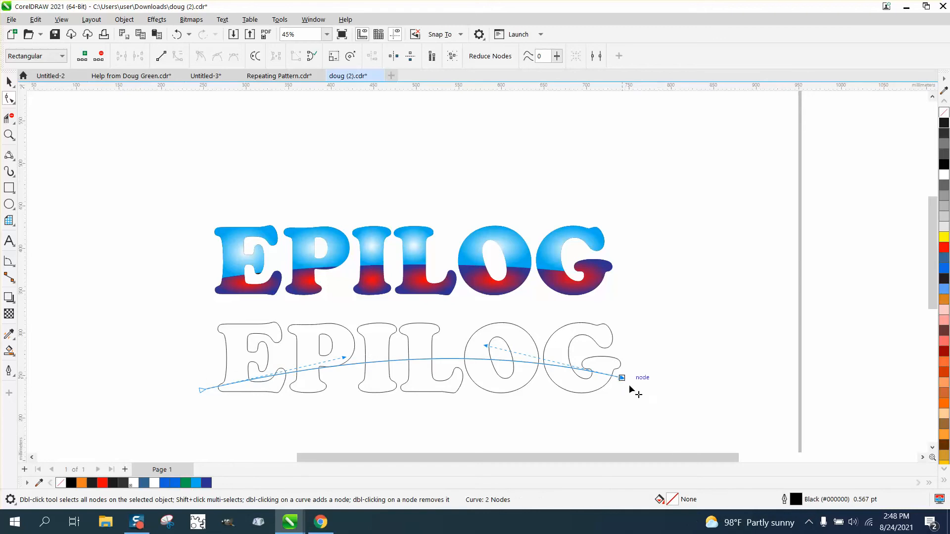
left_click_drag(621, 378, 627, 388)
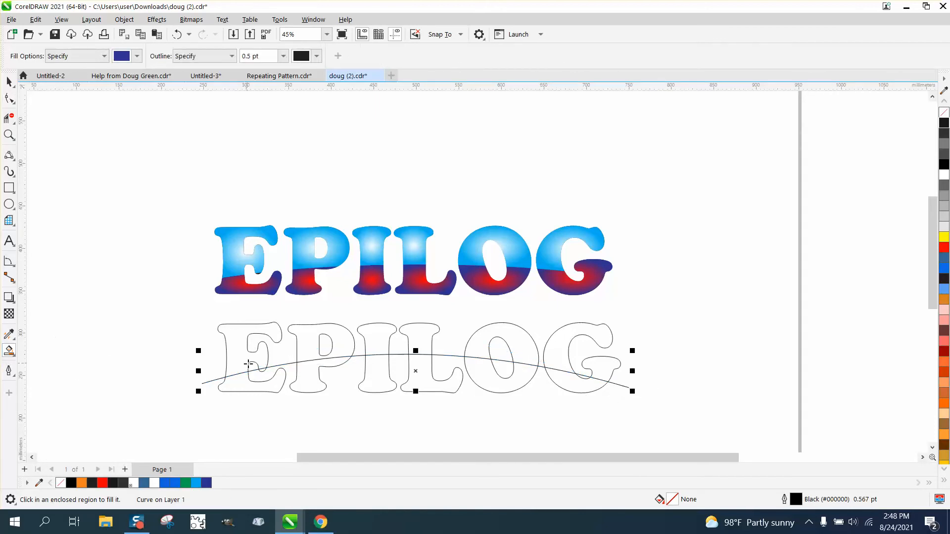
Smart-fill the bottoms of E and P dark blue, then the top of L light blue
left_click(273, 375)
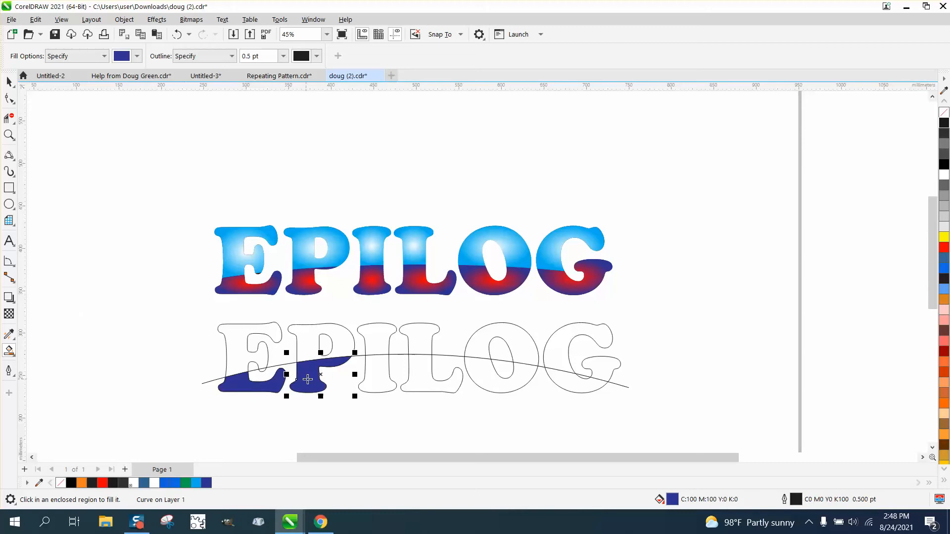
left_click(485, 374)
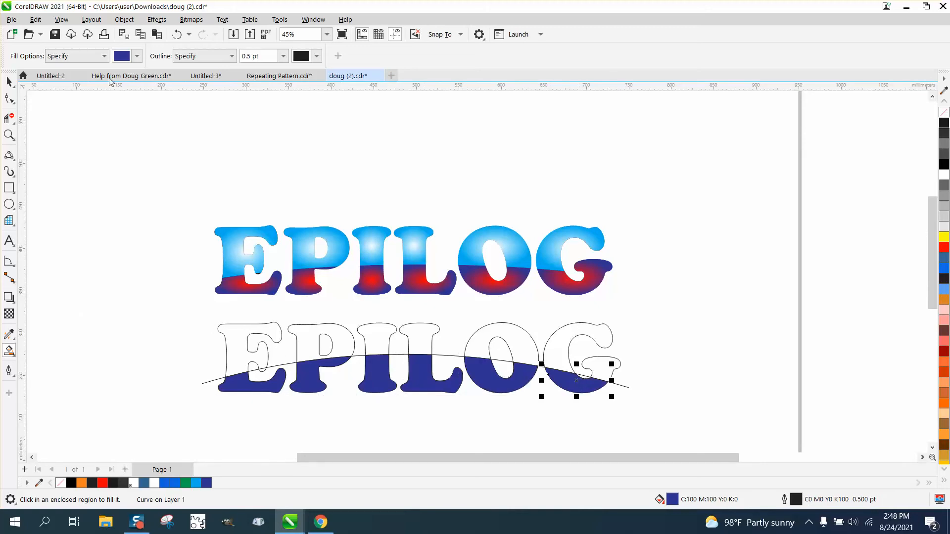
left_click(137, 56)
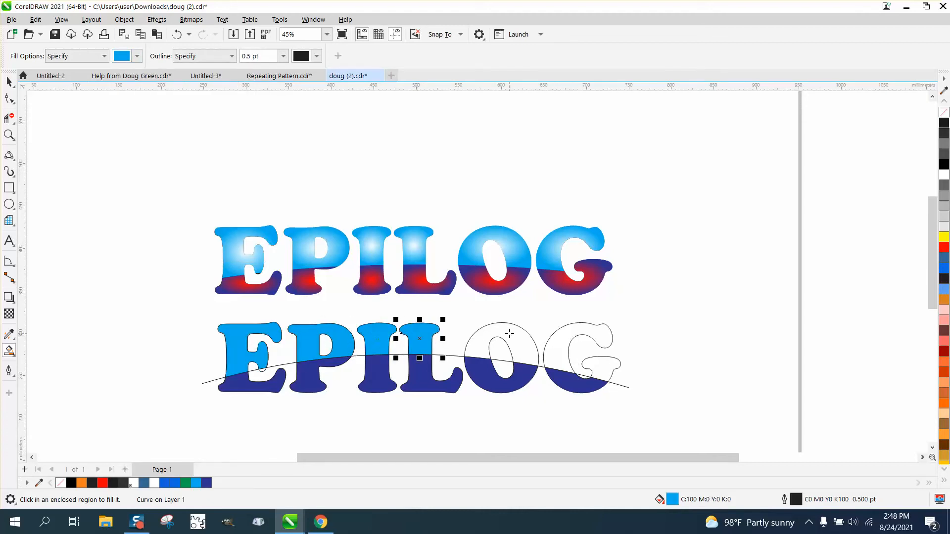
left_click(502, 357)
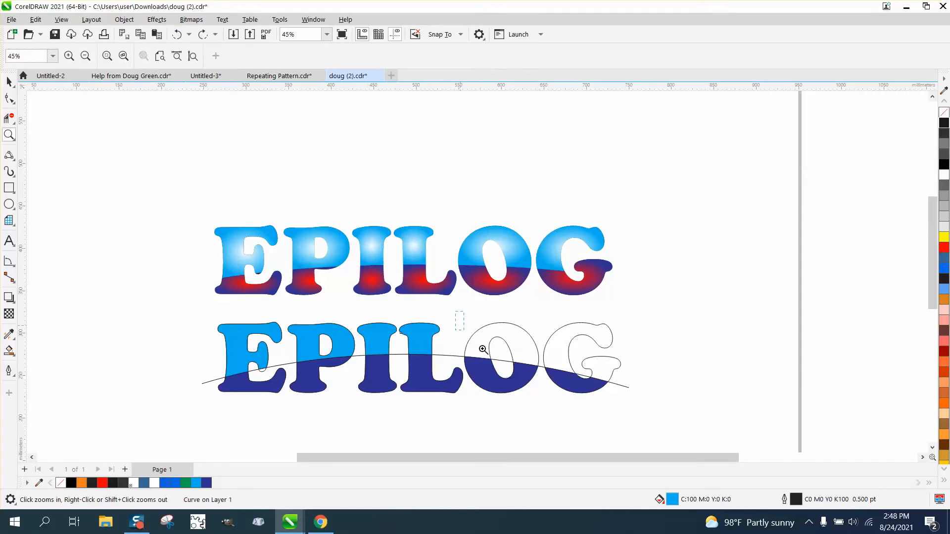
Fill the O and G pieces, light blue above the curve and dark blue below
left_click(483, 350)
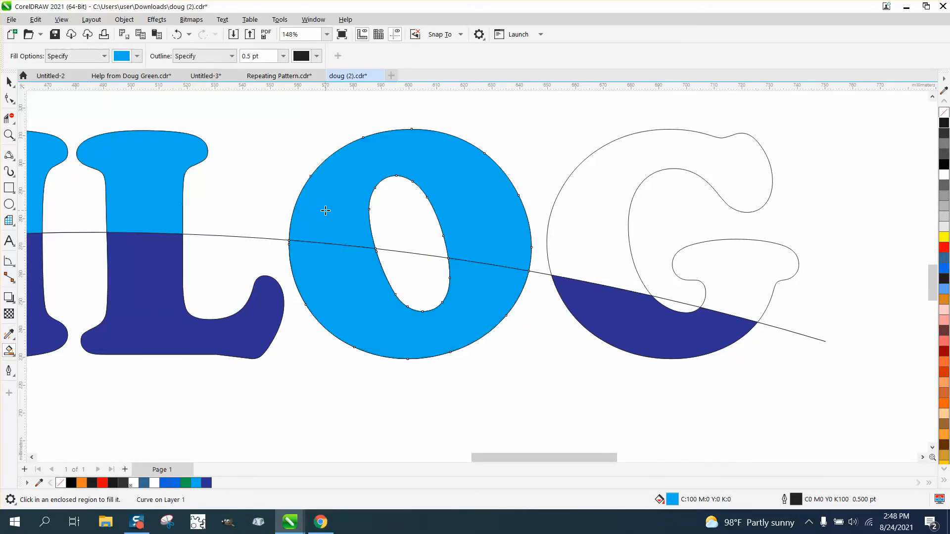
left_click(137, 56)
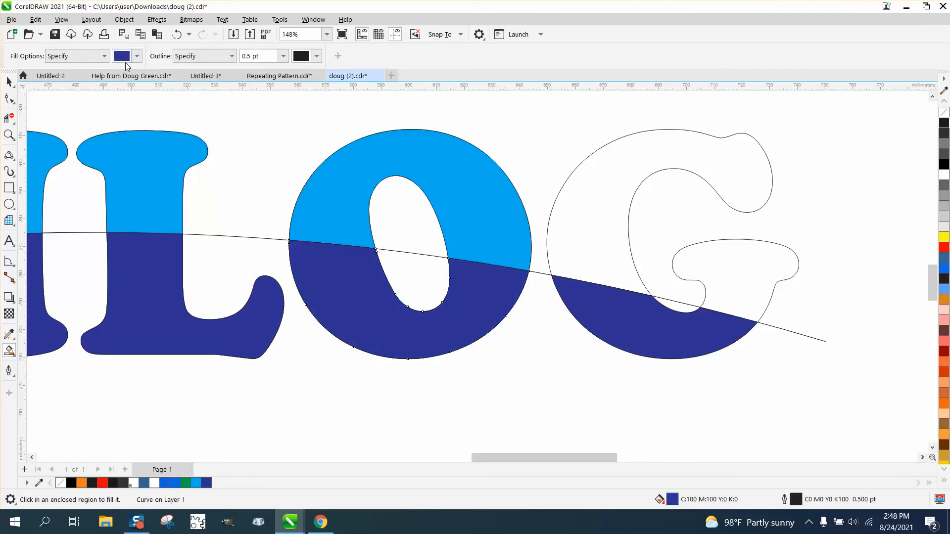
left_click(136, 56)
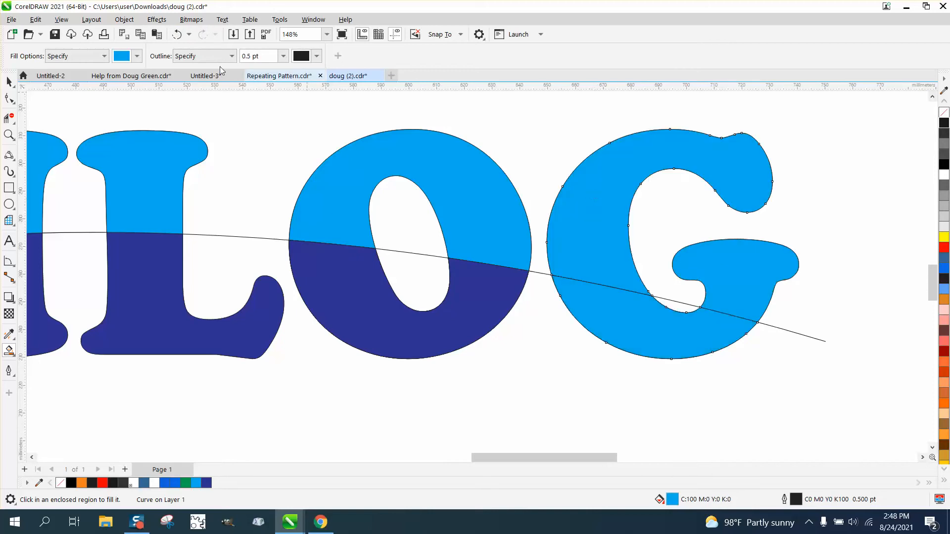
left_click(137, 56)
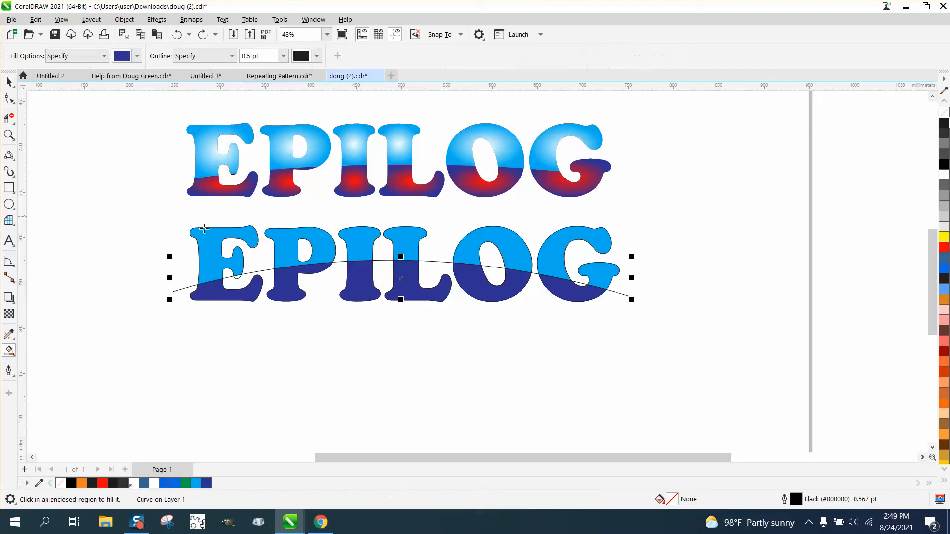
mouse_move(237, 278)
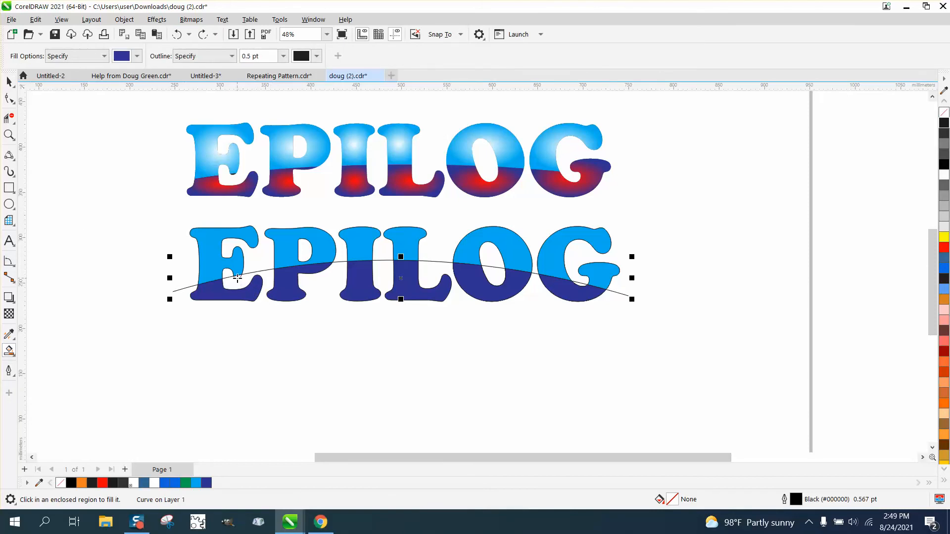
Marquee-select all 17 letter pieces with the Pick tool and group them
left_click(237, 276)
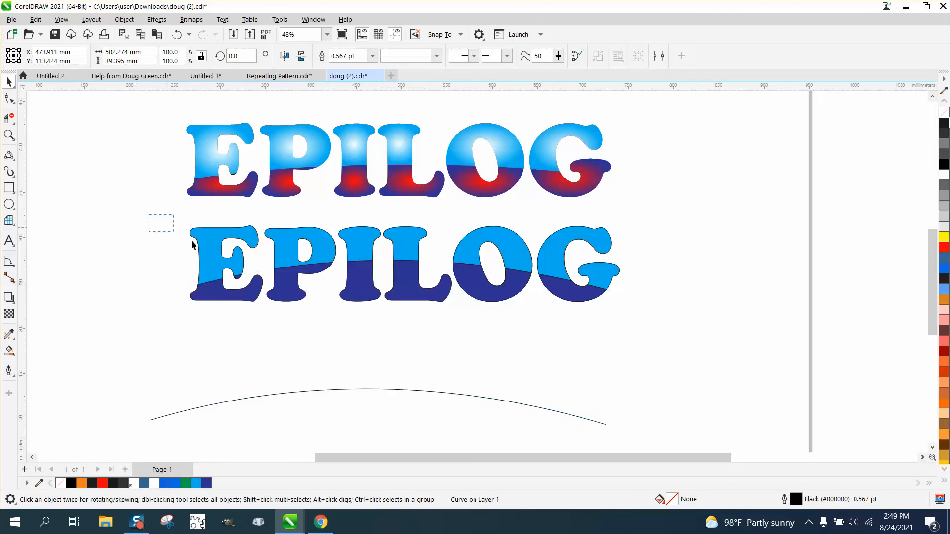
left_click(400, 265)
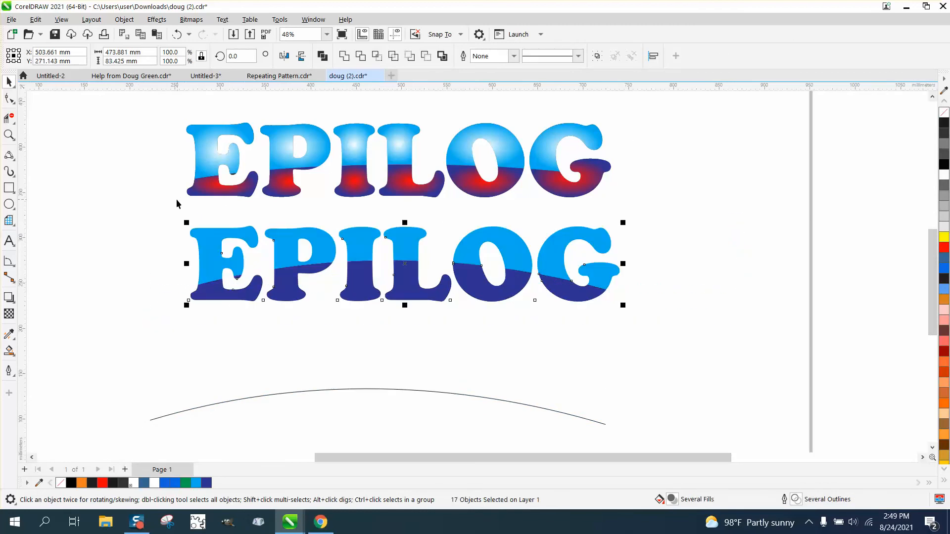
left_click(123, 19)
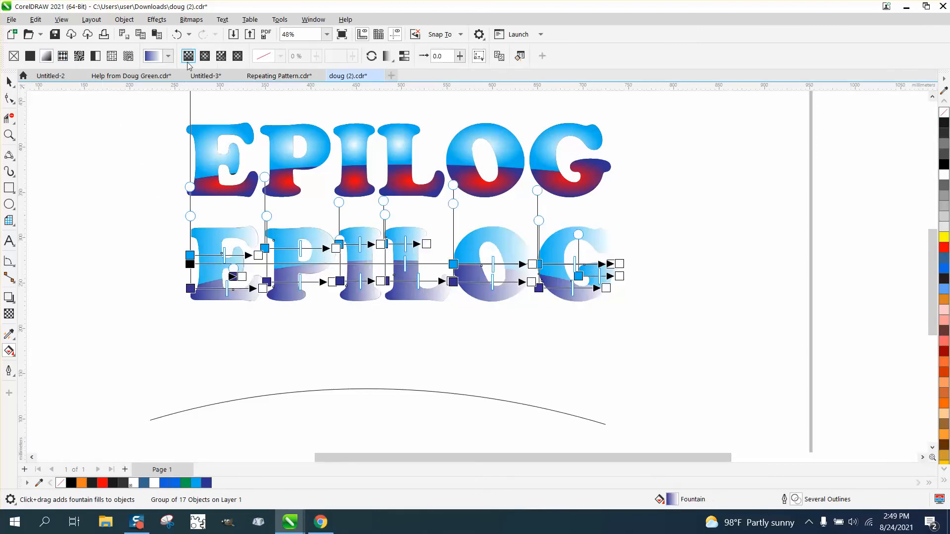
mouse_move(205, 55)
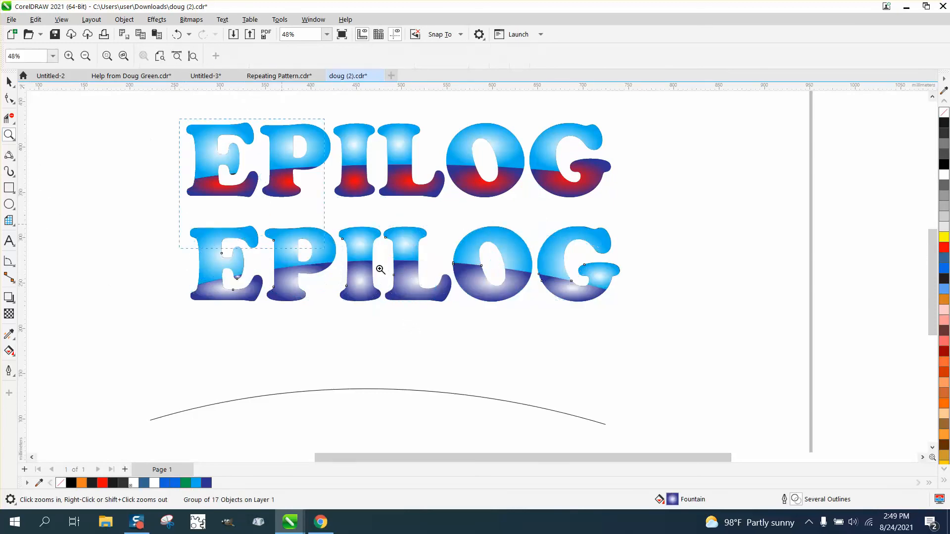
Enlarge the view of both EPILOG words and switch to the Interactive Fill tool
left_click(380, 269)
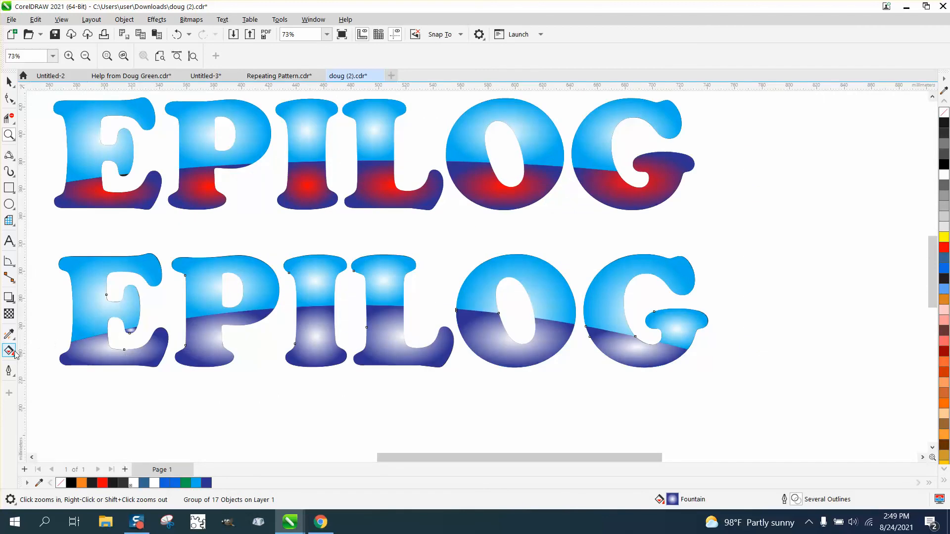
left_click(9, 351)
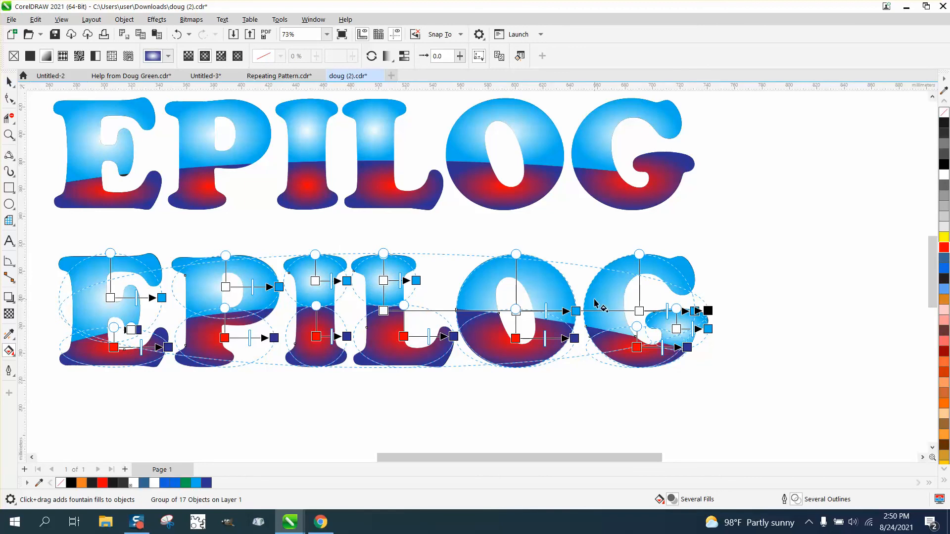
mouse_move(561, 300)
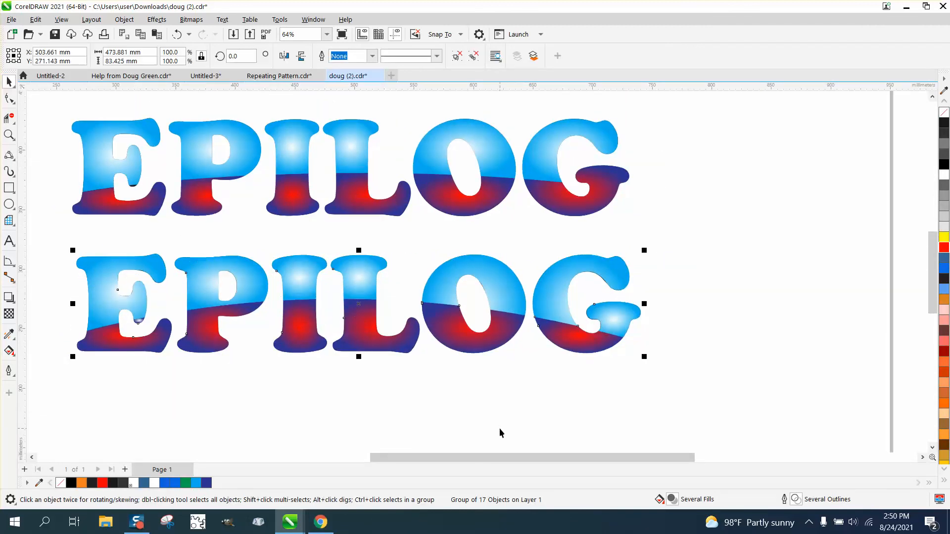
mouse_move(551, 297)
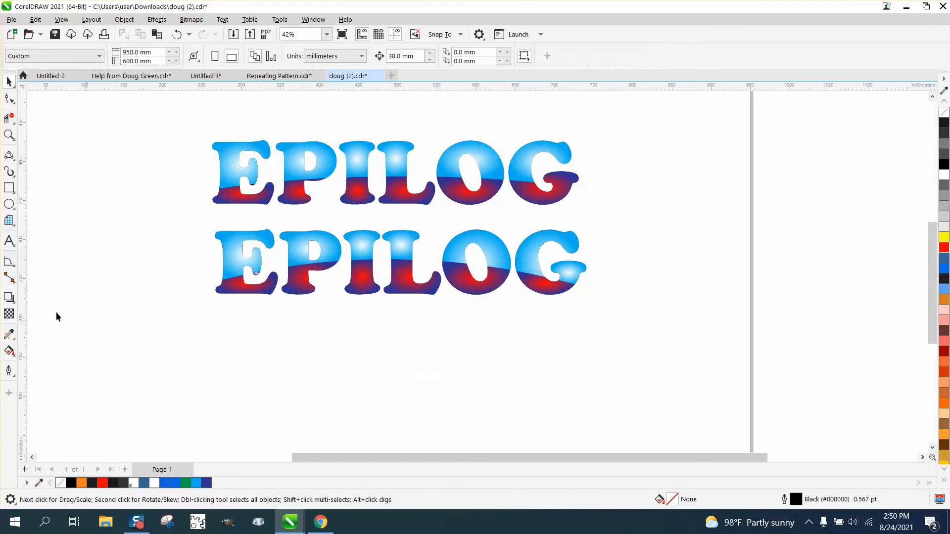
Draw a wide flat ellipse below the words and test positions over and beneath the lower EPILOG
left_click(10, 204)
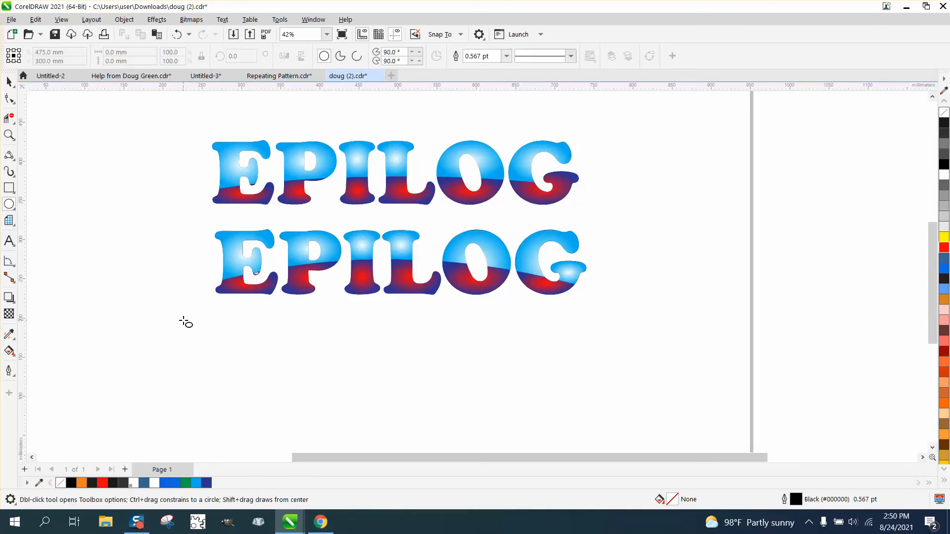
left_click_drag(199, 325, 548, 381)
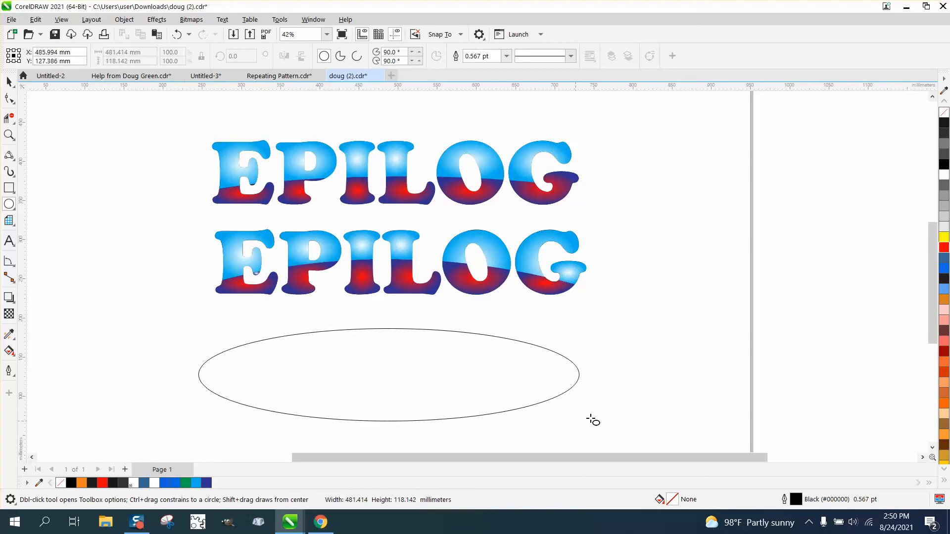
left_click(393, 365)
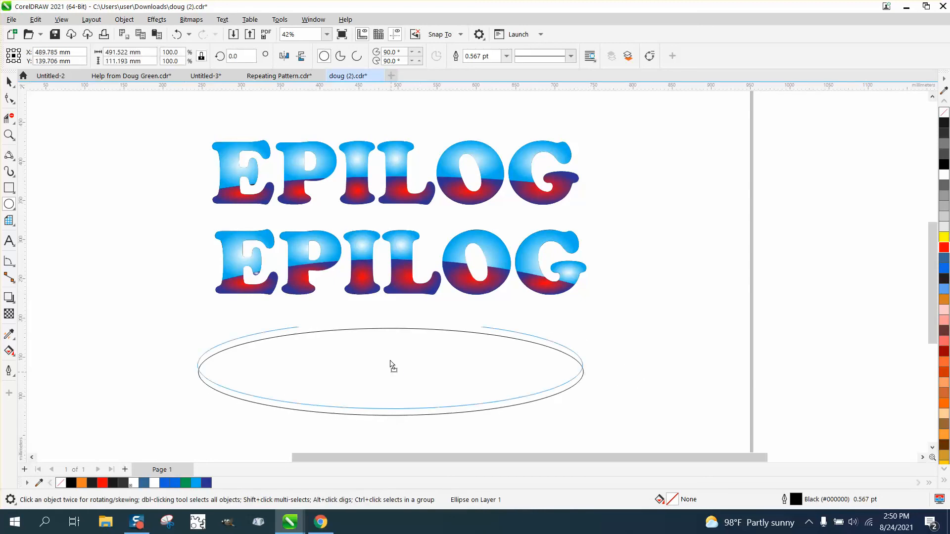
left_click_drag(392, 373, 389, 306)
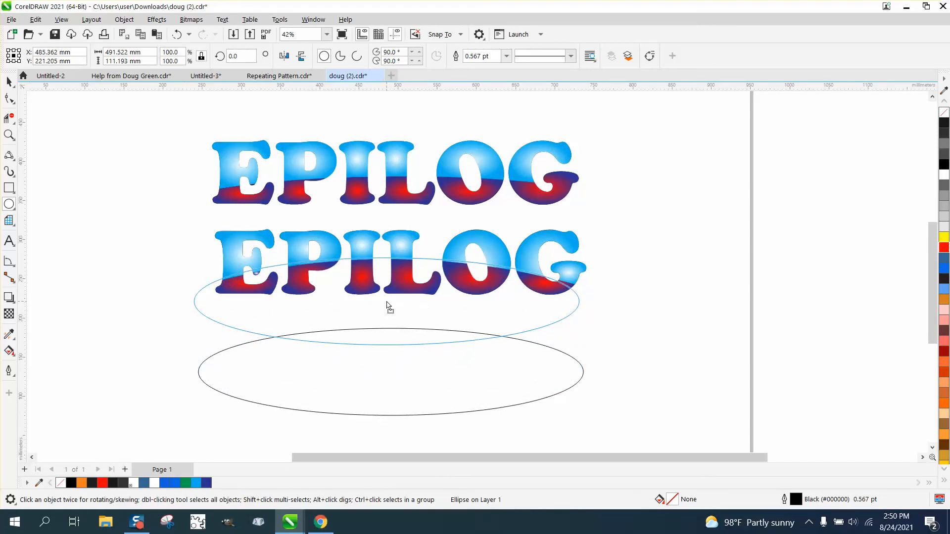
left_click_drag(388, 305, 396, 354)
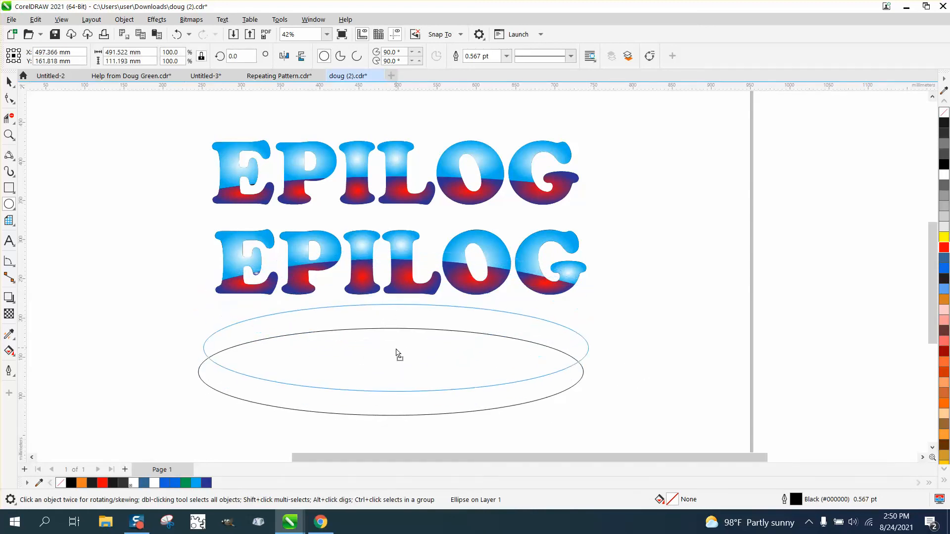